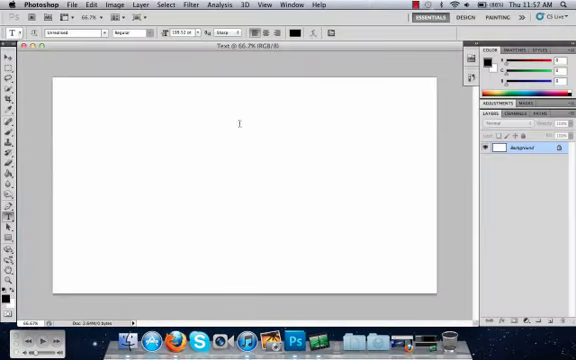
{"action": "mouse_move", "coordinate": [232, 160]}
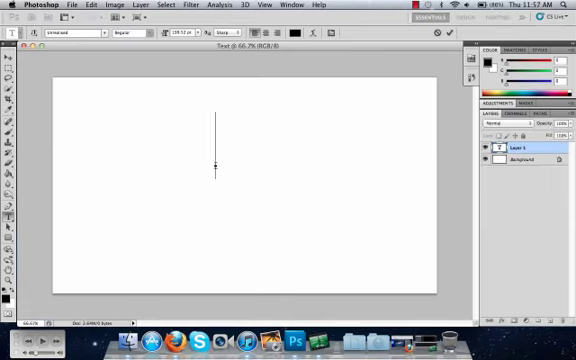
Step: Write the word TEXT on the canvas in a heavy black font
{"action": "type", "text": "TEXT"}
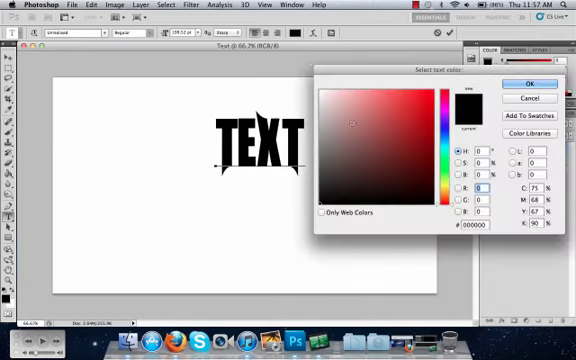
Step: Colour the word TEXT bright red via the Color Picker
{"action": "left_click", "coordinate": [420, 118]}
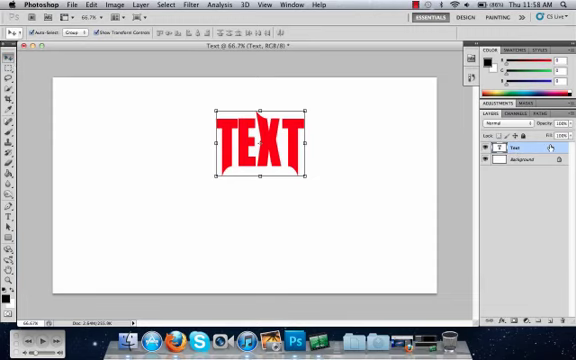
Step: Enable Outer Glow in the TEXT layer's style and reach its blend mode choices
{"action": "double_click", "coordinate": [518, 148]}
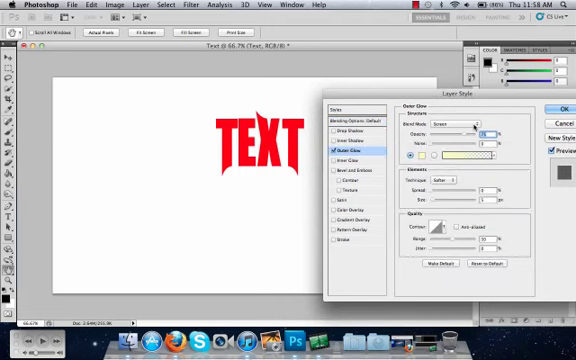
{"action": "left_click", "coordinate": [462, 132]}
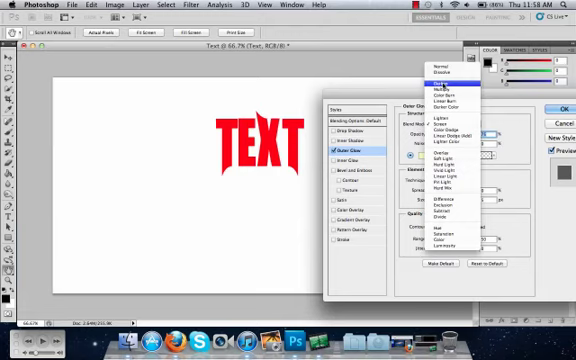
{"action": "mouse_move", "coordinate": [448, 104]}
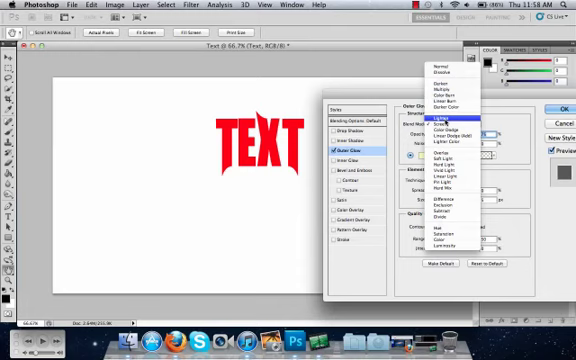
{"action": "mouse_move", "coordinate": [448, 82]}
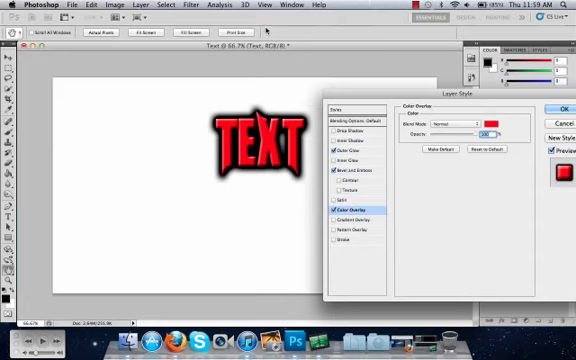
{"action": "mouse_move", "coordinate": [436, 196]}
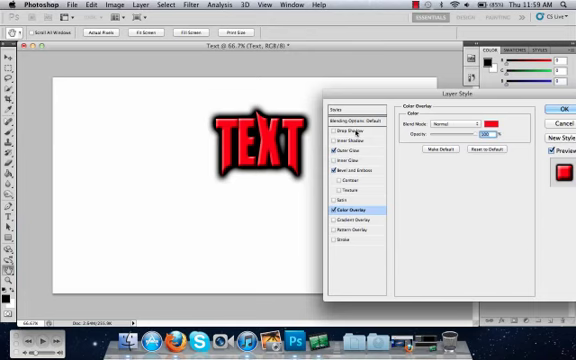
Step: Turn on a large grey drop shadow beneath the red TEXT
{"action": "left_click", "coordinate": [344, 132]}
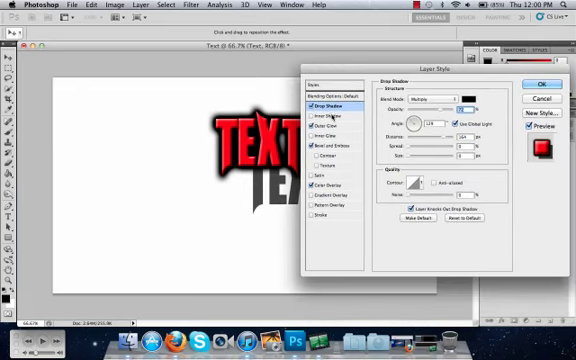
Step: Visit Inner Shadow and switch on the Inner Glow effect for the red TEXT
{"action": "left_click", "coordinate": [328, 116]}
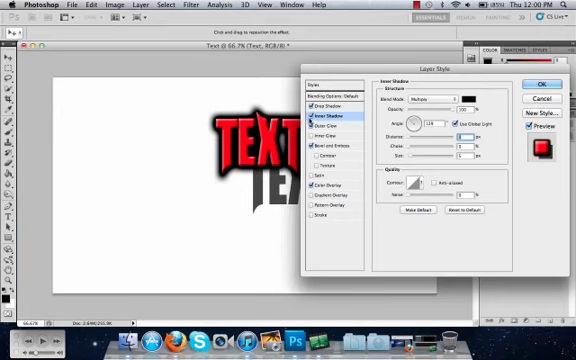
{"action": "mouse_move", "coordinate": [320, 118]}
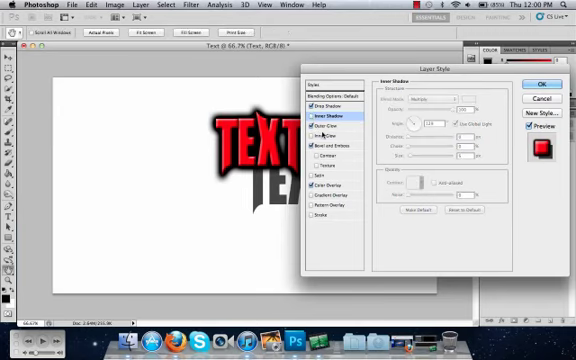
{"action": "left_click", "coordinate": [324, 144]}
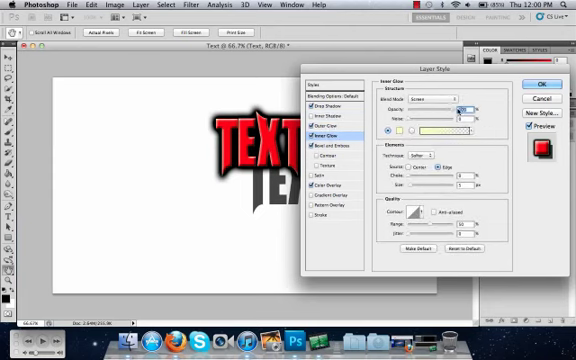
{"action": "left_click", "coordinate": [452, 108]}
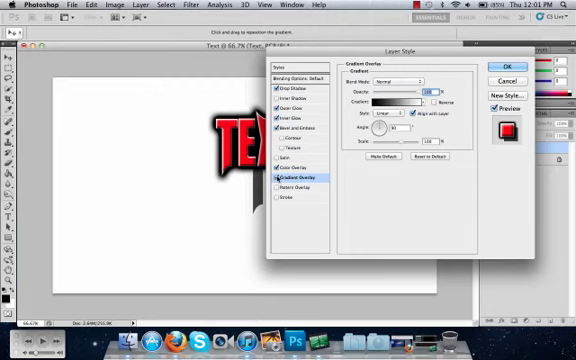
Step: Show the Stroke effect settings for the red TEXT layer
{"action": "left_click", "coordinate": [292, 188]}
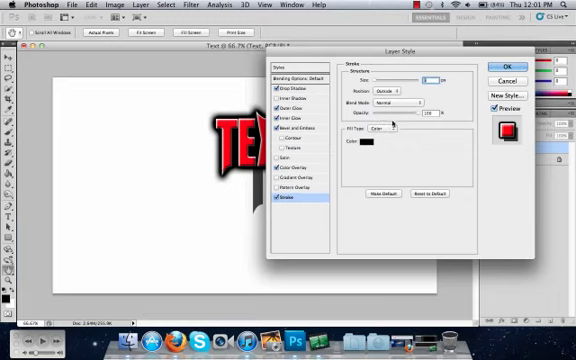
{"action": "left_click", "coordinate": [396, 104]}
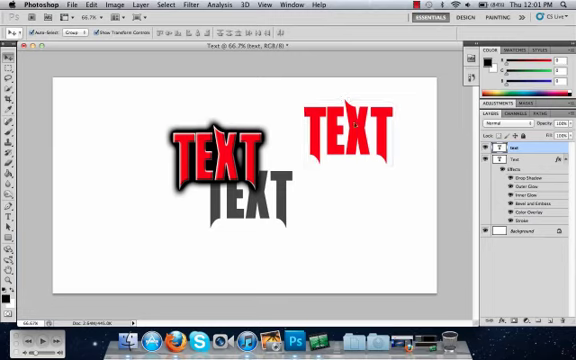
Step: Select the plain red TEXT copy placed to the right of the styled one
{"action": "left_click", "coordinate": [350, 136]}
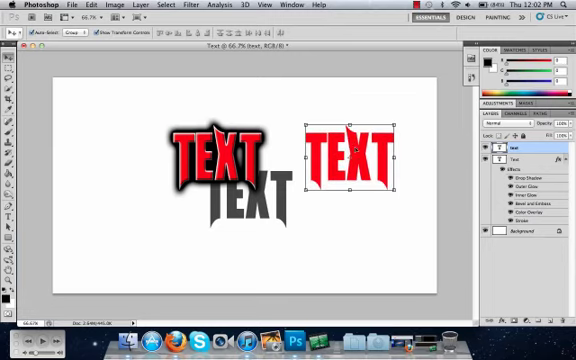